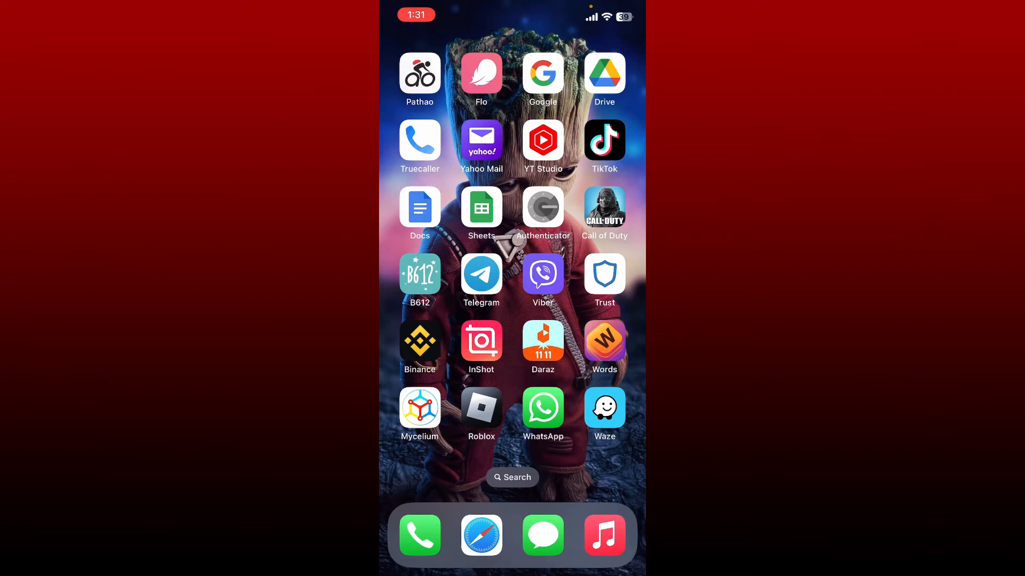
Launch Waze from the home screen to reach the destination search page
{"action": "left_click", "coordinate": [603, 407]}
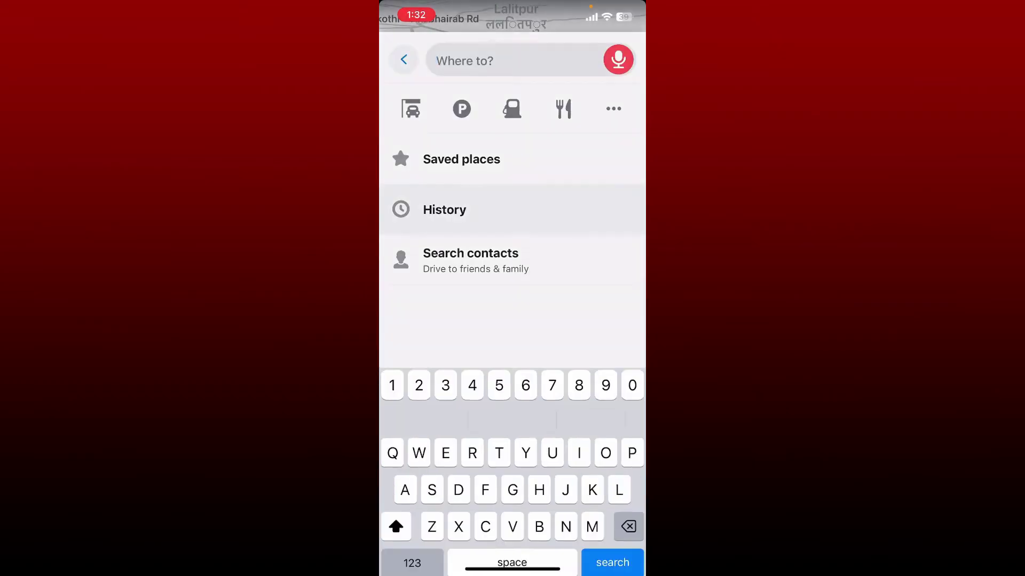
Remove the Lalitpur entry from the search history and confirm its removal
{"action": "left_click", "coordinate": [444, 209]}
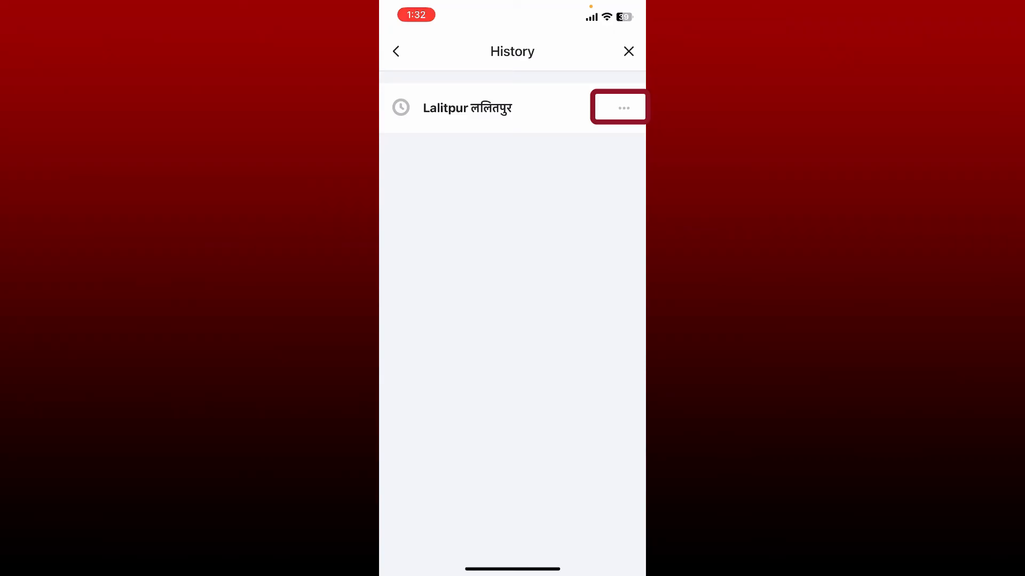
{"action": "left_click", "coordinate": [621, 107]}
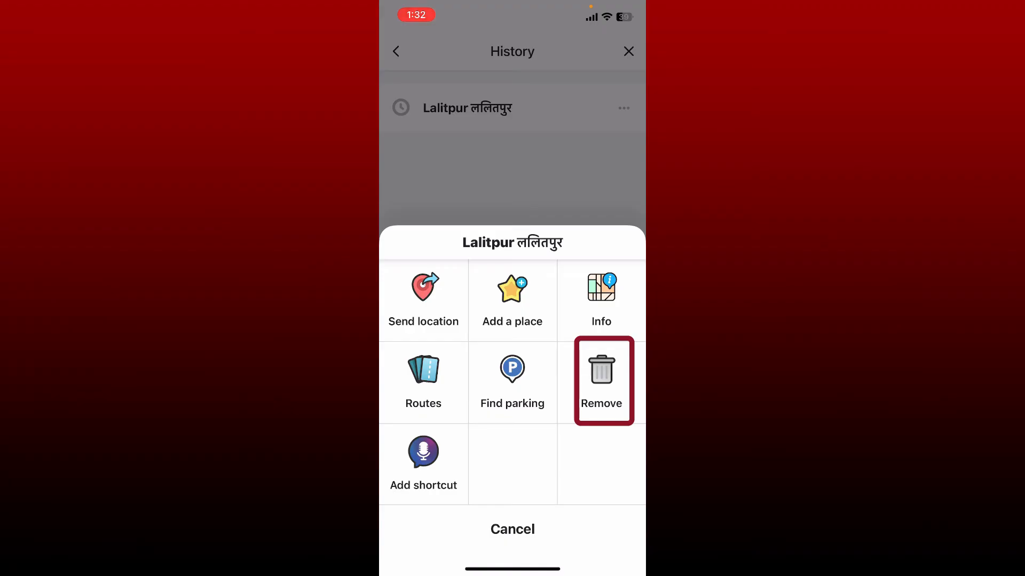
{"action": "left_click", "coordinate": [601, 381]}
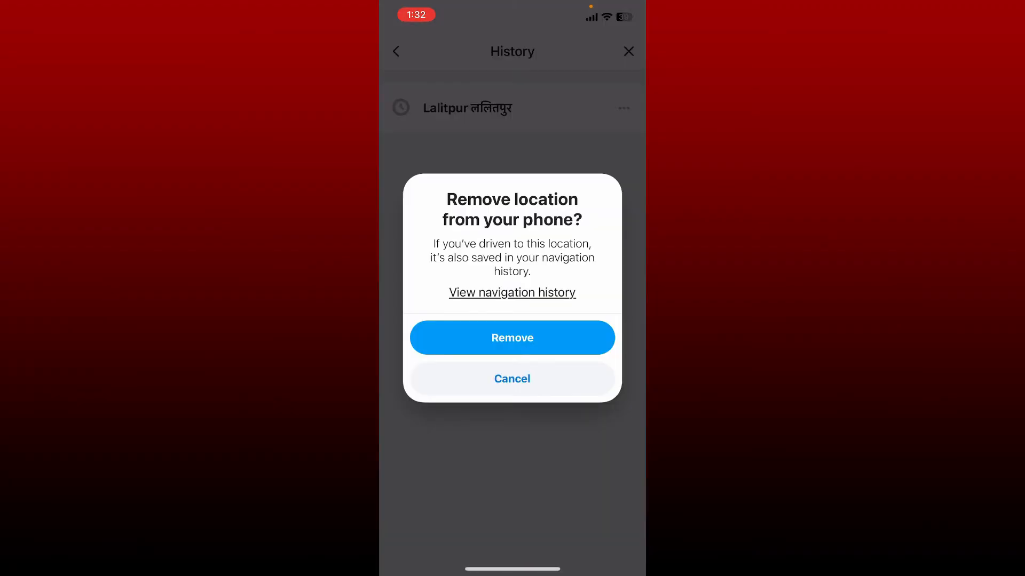
{"action": "left_click", "coordinate": [511, 339]}
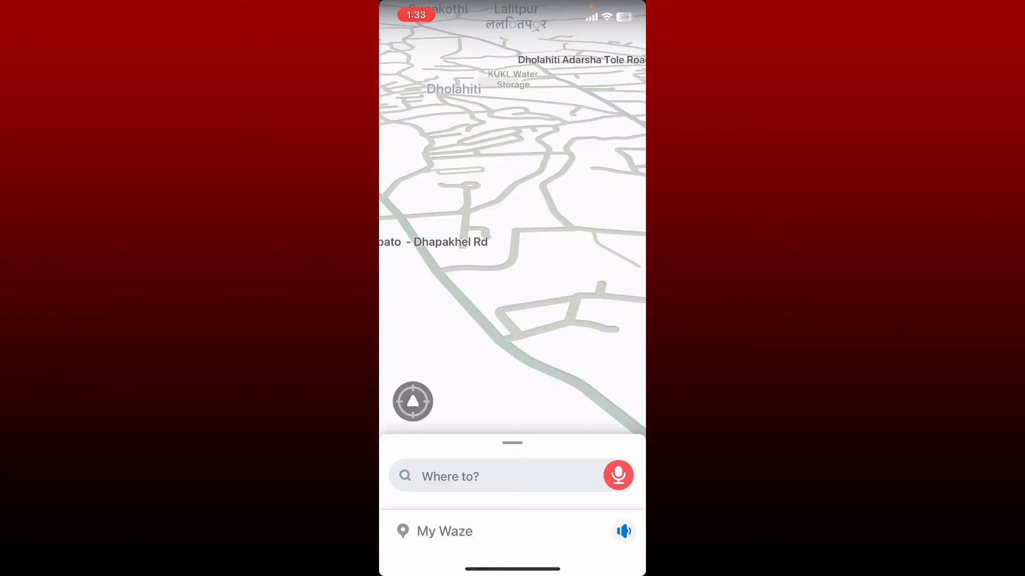